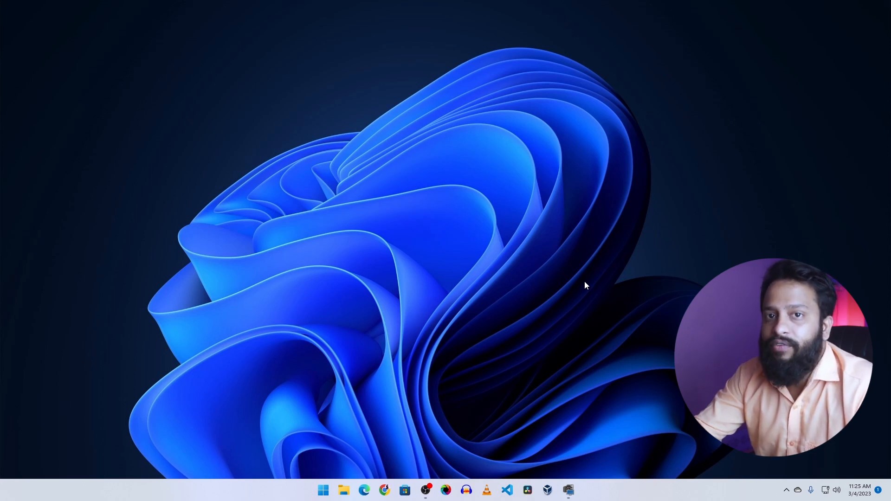
# - Launch Chrome from the taskbar to reach the Dreamlike.art Studio page
pyautogui.click(364, 490)
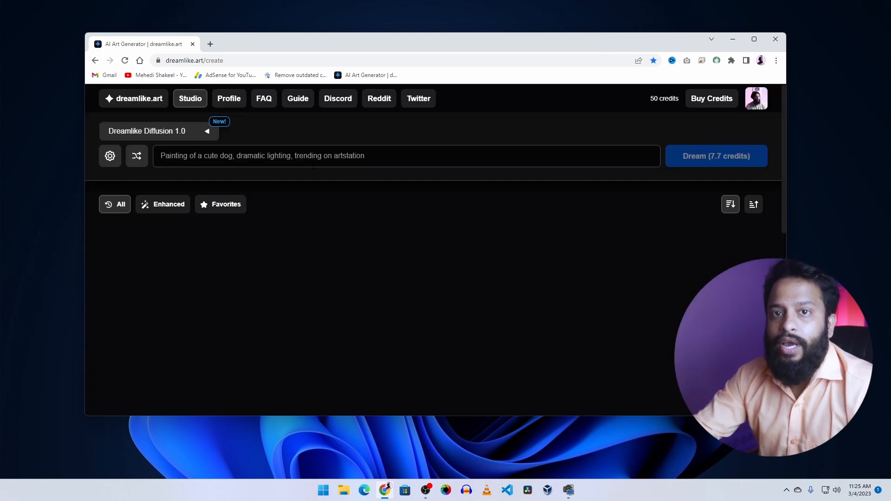
pyautogui.moveTo(472, 229)
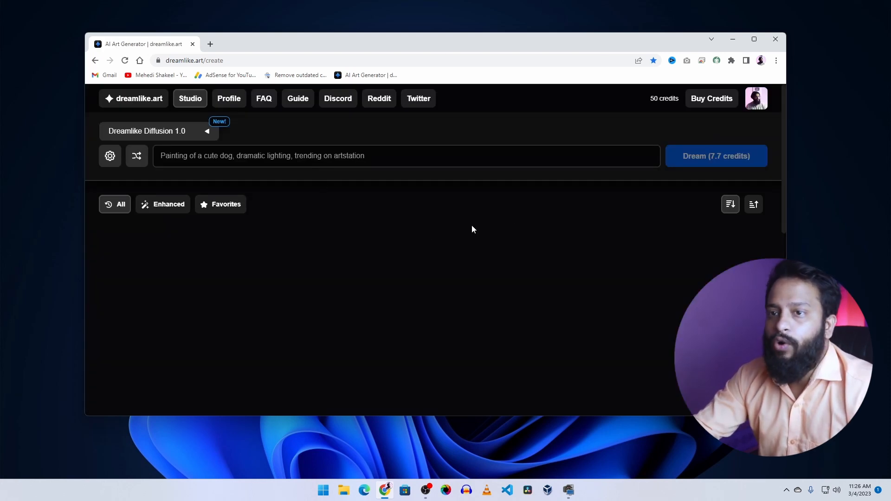
pyautogui.moveTo(458, 245)
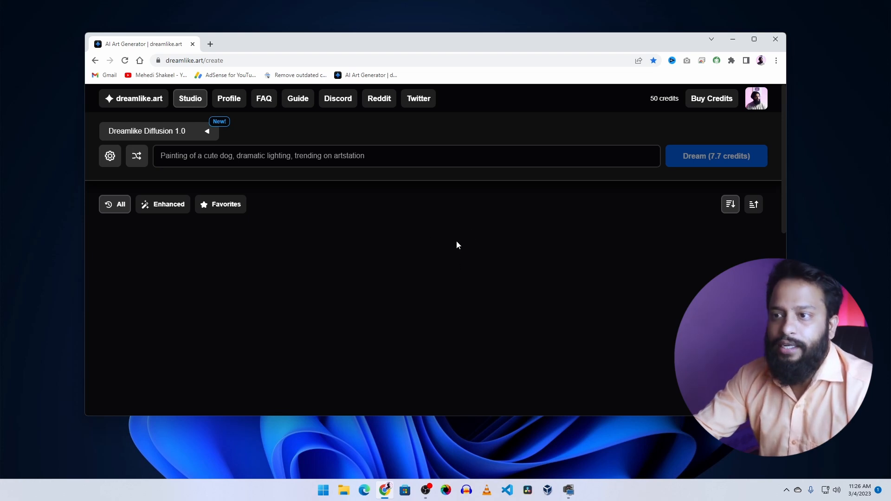
pyautogui.moveTo(550, 195)
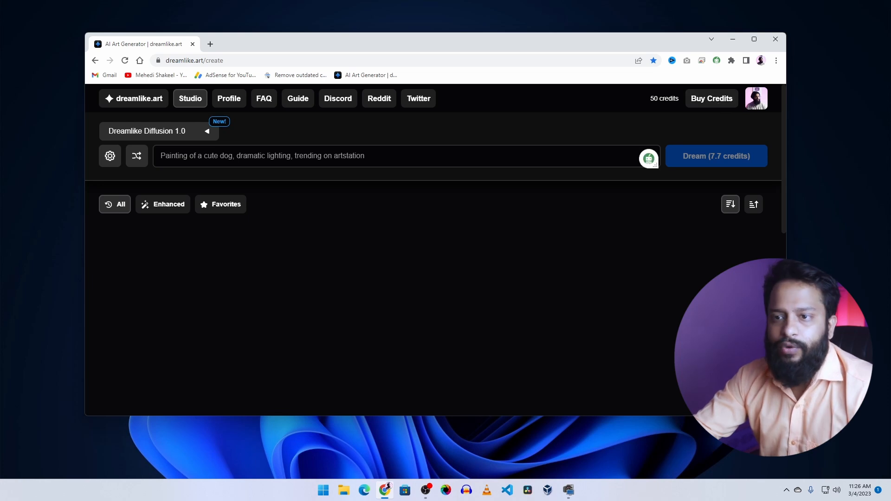
# - Run a 7.7-credit Dream generation with the prompt empty
pyautogui.click(398, 156)
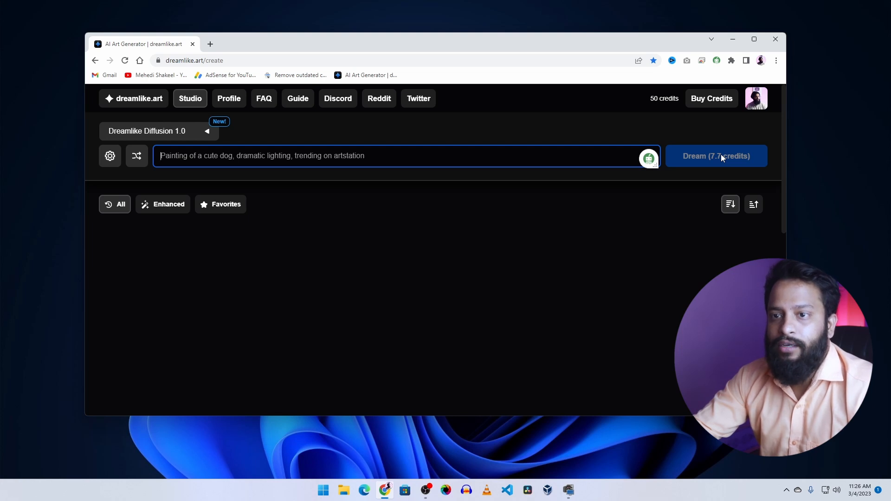
pyautogui.click(716, 156)
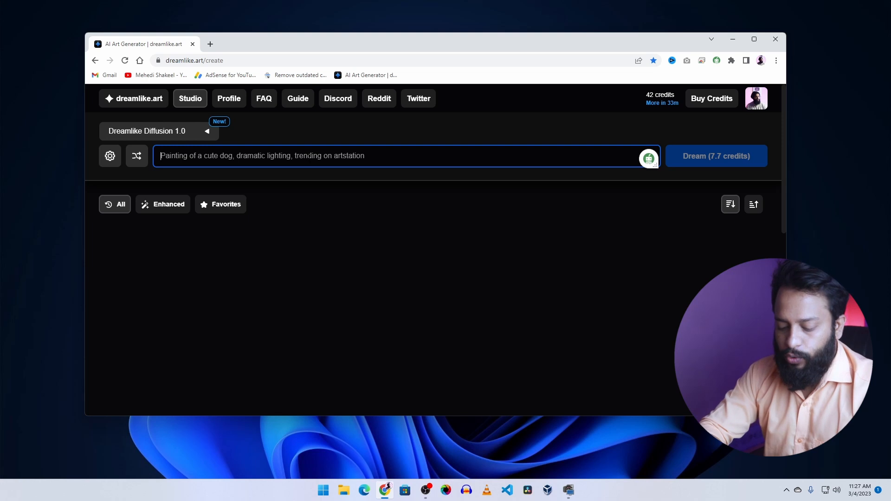
# - Enter the prompt 'mr bean as a hacker, neon sign, cyberpunk style, re and pink colors'
pyautogui.write('mr bean as a hacker,')
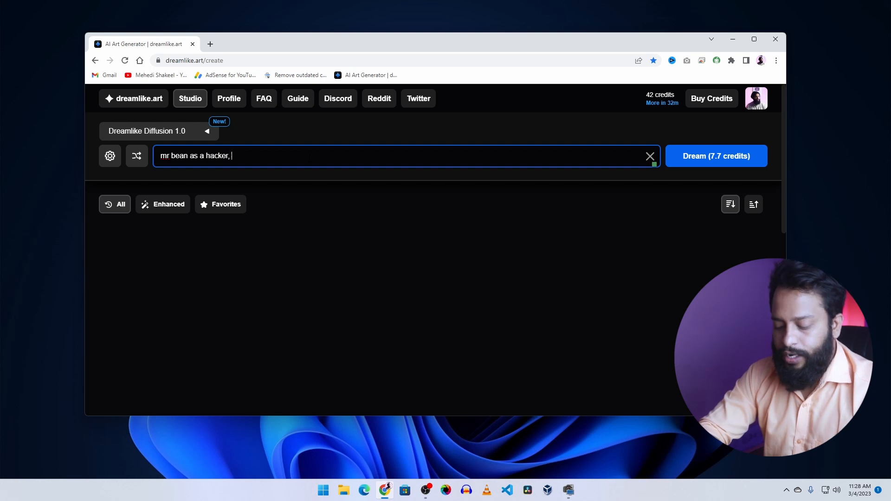
pyautogui.write('neon si')
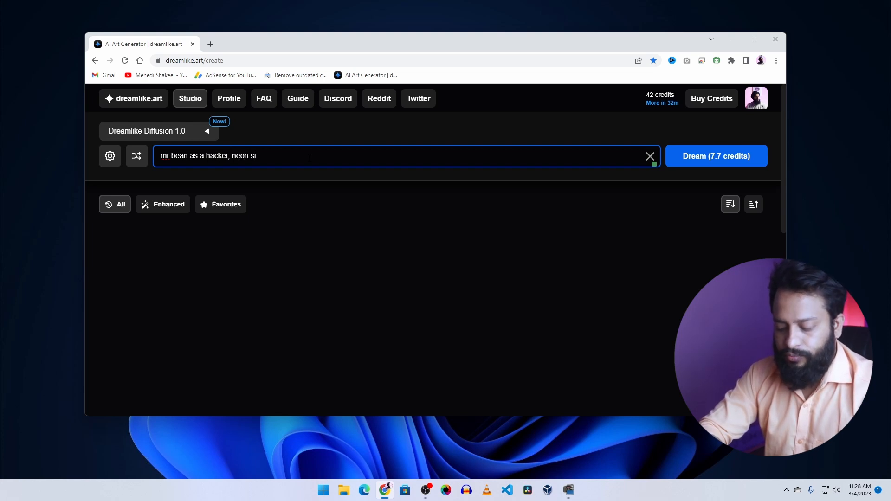
pyautogui.write('gn,')
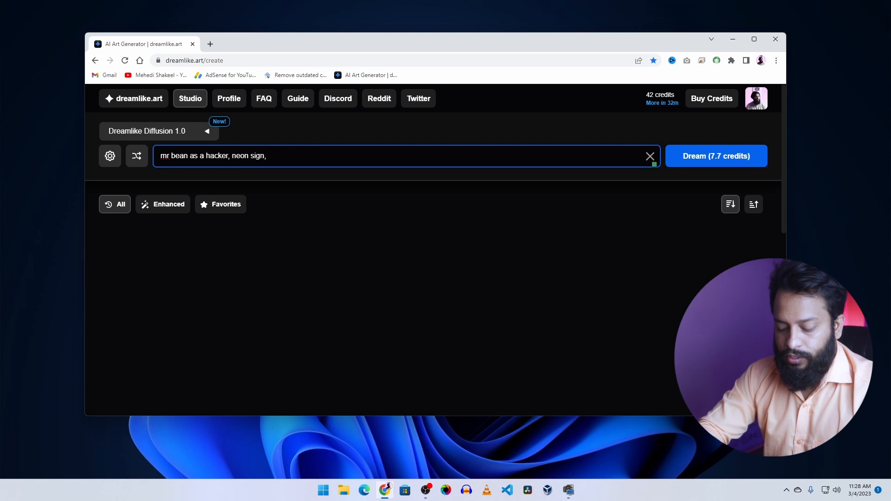
pyautogui.write('cyberpunk style, re')
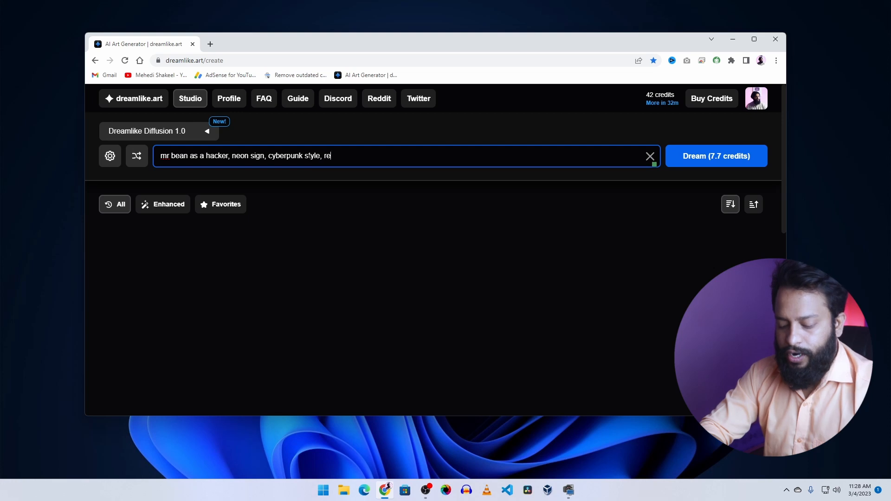
pyautogui.write('and pink colors')
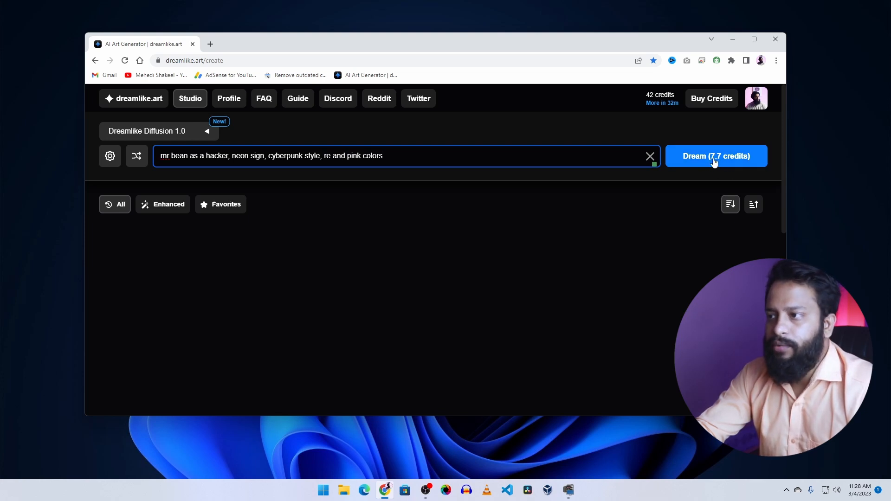
# - Generate four Mr Bean hacker images and scroll down to view them
pyautogui.click(716, 156)
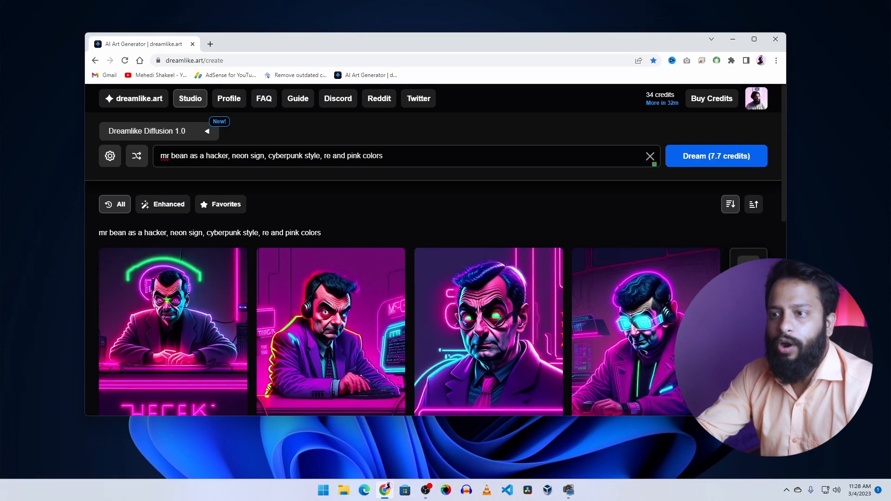
pyautogui.scroll(-3)
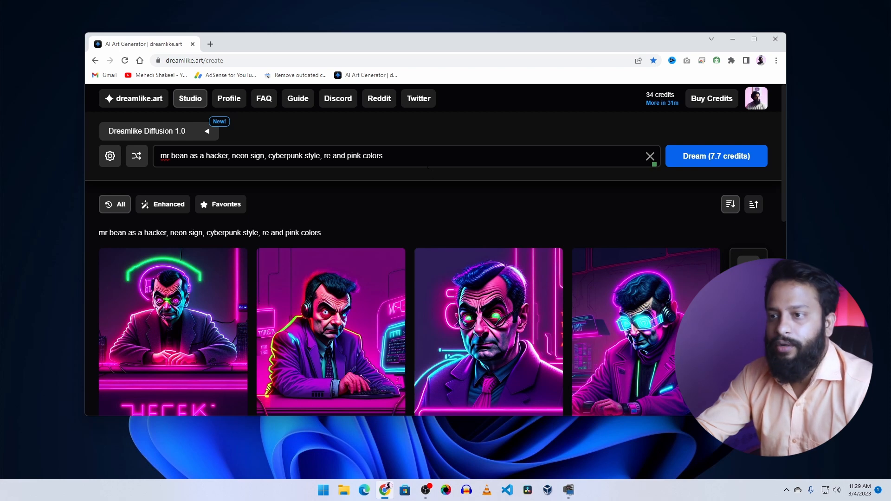
# - Change the prompt to 'cyberpunk cat floating on space with a laptop'
pyautogui.write('cyberpunk cat floating on space')
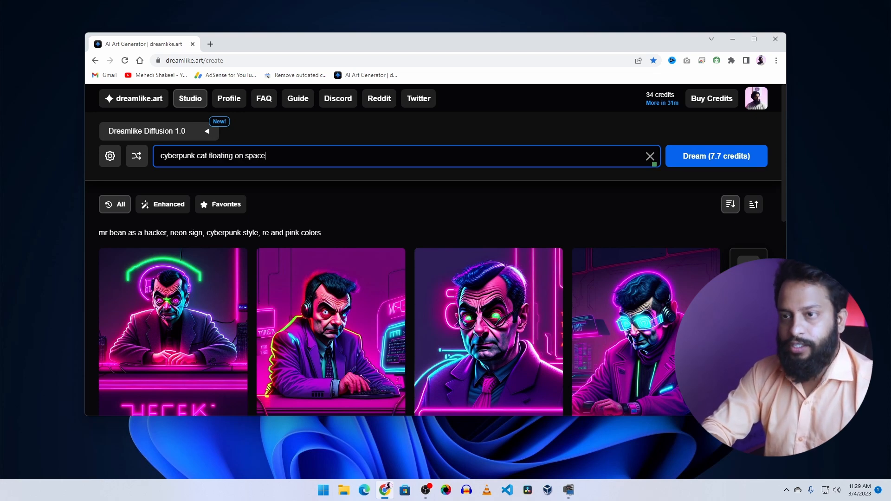
pyautogui.write('with a laptop')
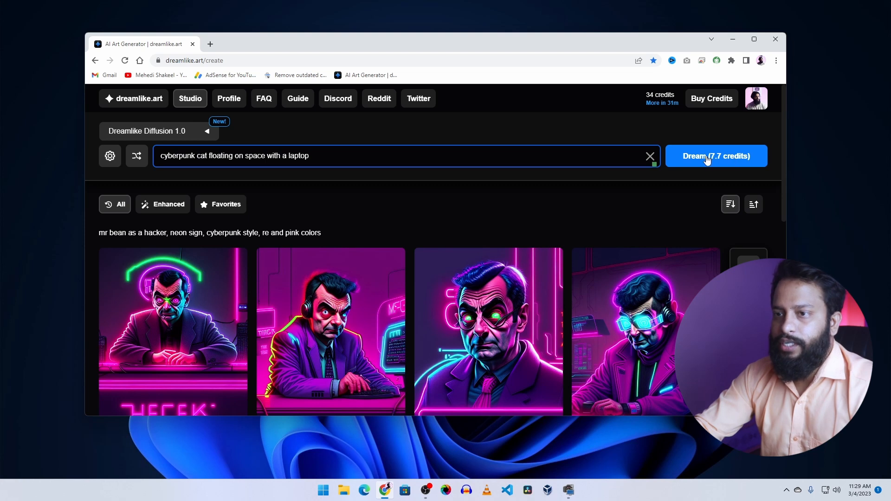
# - Generate the cyberpunk cat images and scroll down to review the results
pyautogui.click(716, 156)
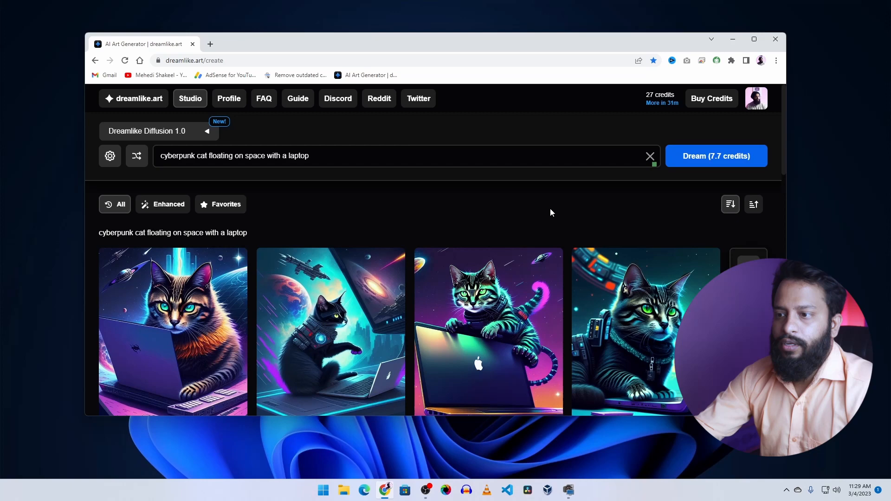
pyautogui.scroll(-3)
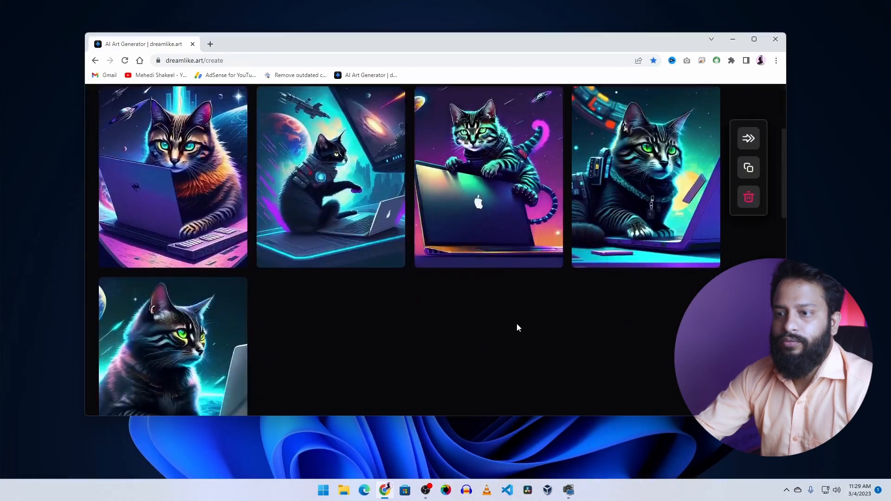